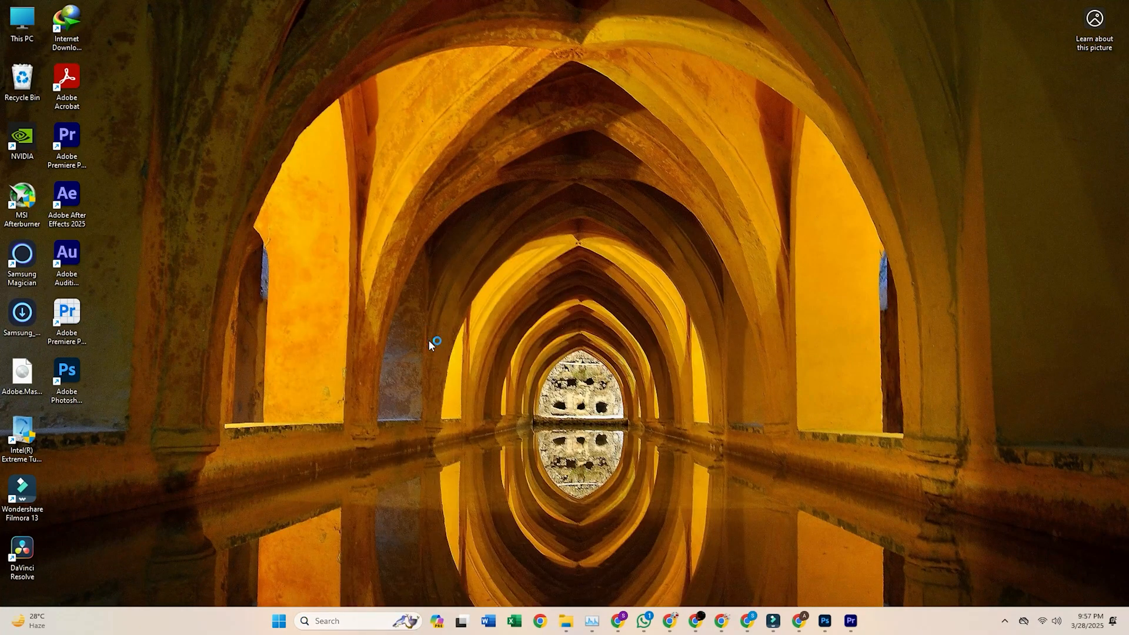
Bring the browser forward on the 'How To Download Adobe Premiere Pro For FREE' YouTube video.
left_click(849, 624)
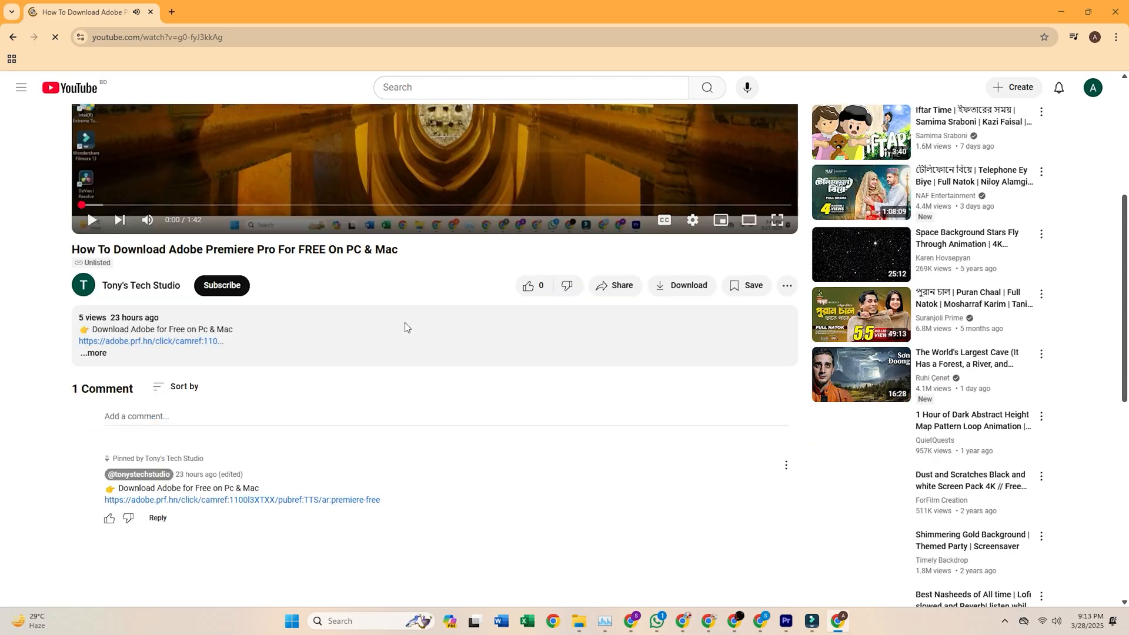
Follow the adobe.prf.hn affiliate link in the expanded video description to Adobe's Creative Cloud page.
left_click(92, 353)
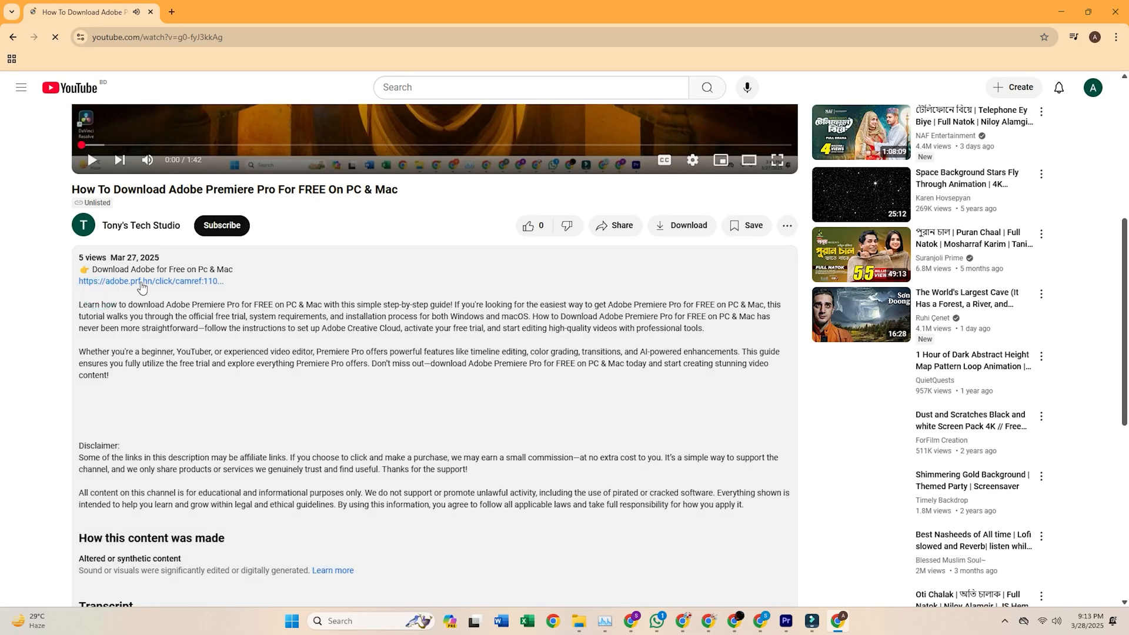
left_click(151, 281)
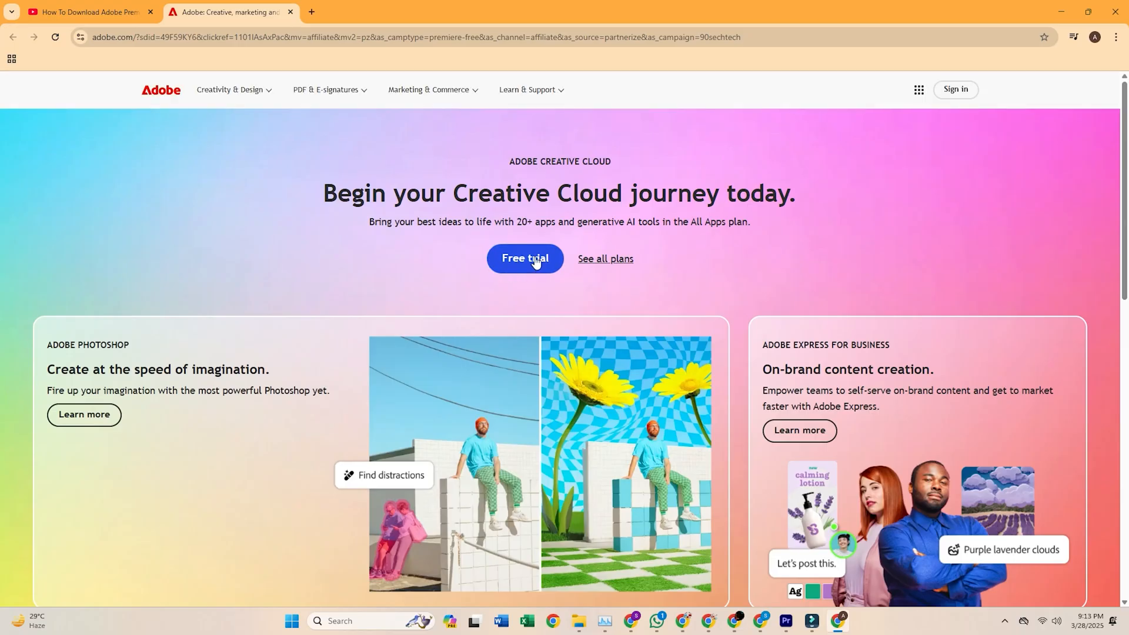
Start the Creative Cloud All Apps free trial with the Adobe Stock 7-day trial added and continue to checkout.
left_click(525, 259)
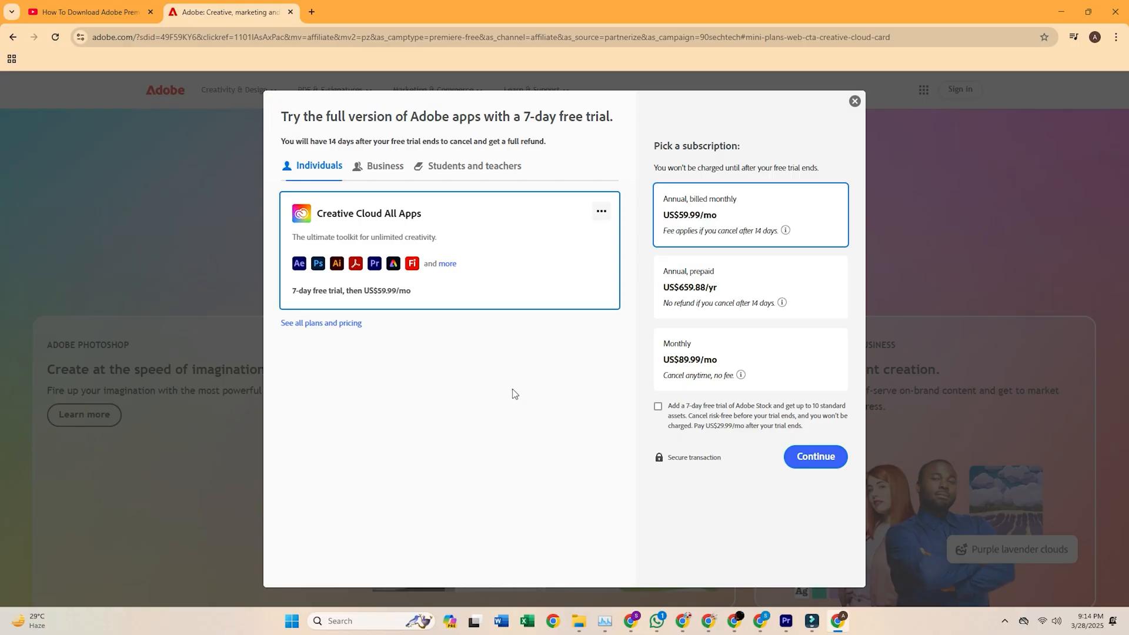
mouse_move(671, 411)
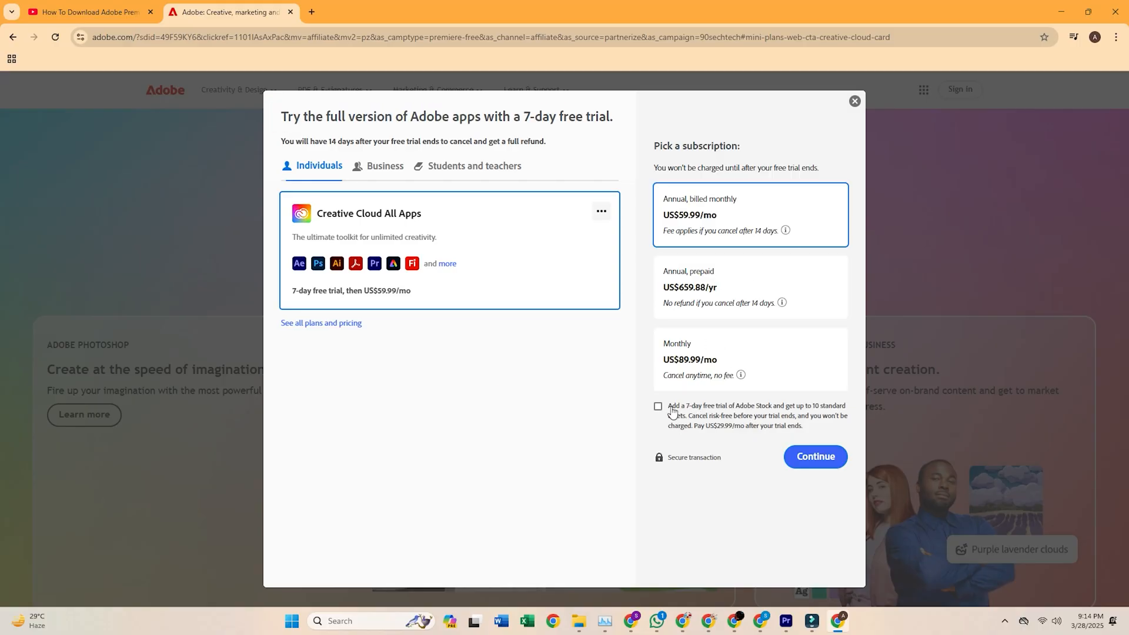
left_click(657, 406)
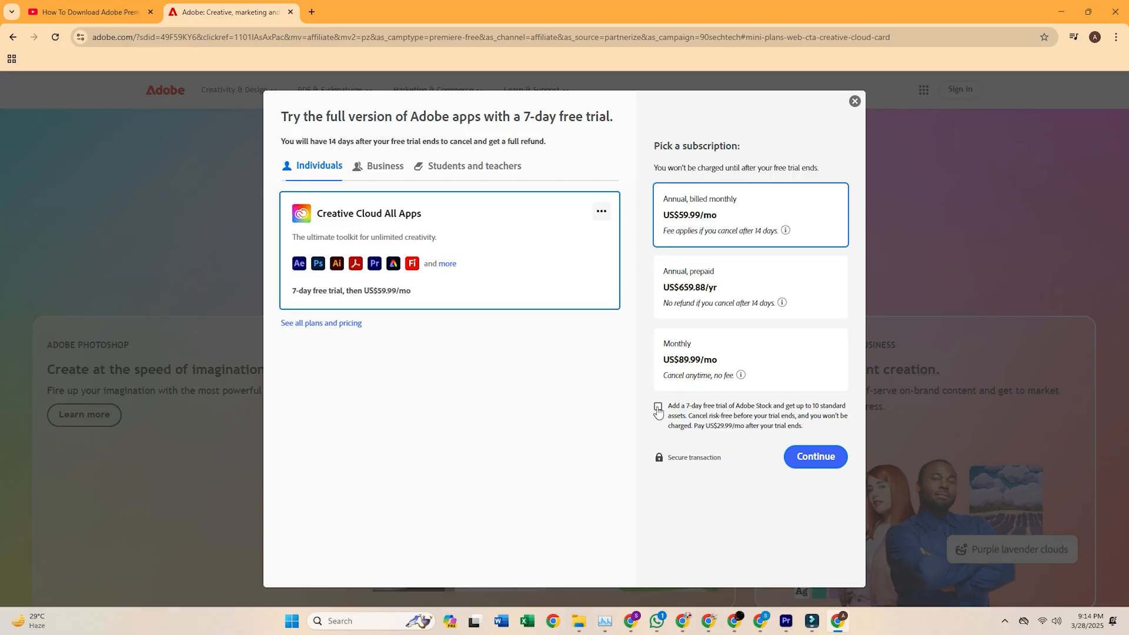
left_click(656, 406)
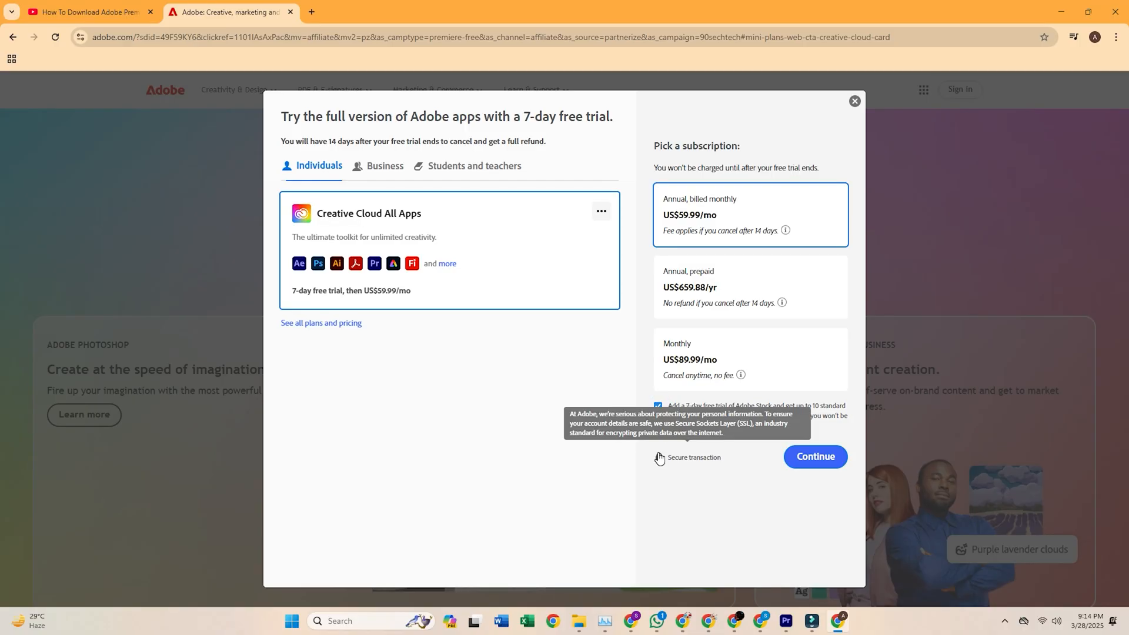
left_click(813, 456)
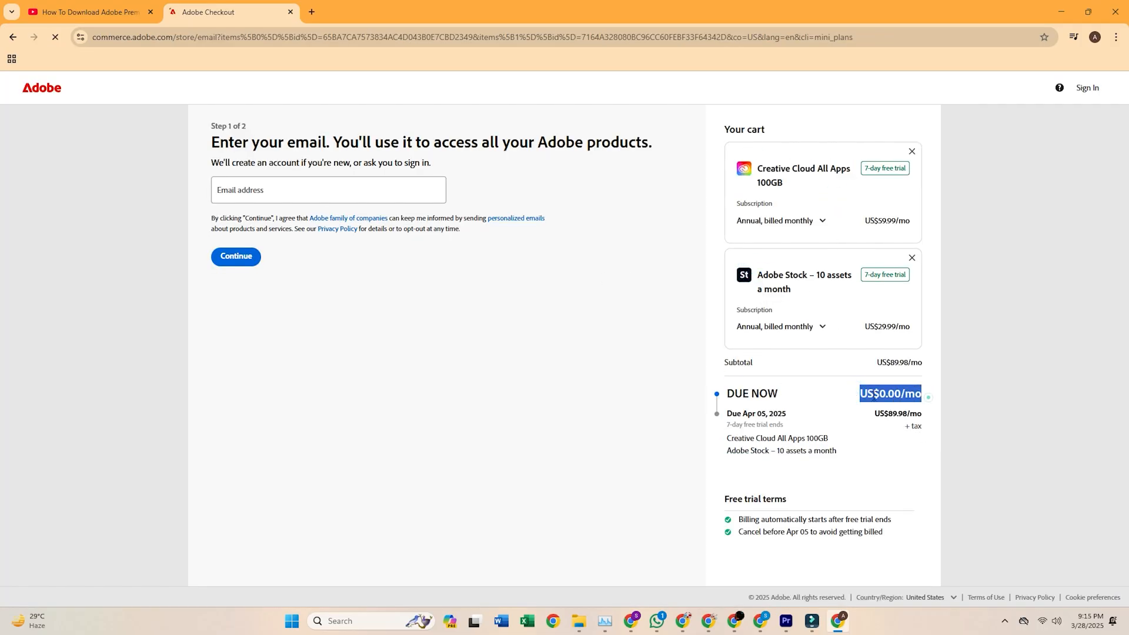
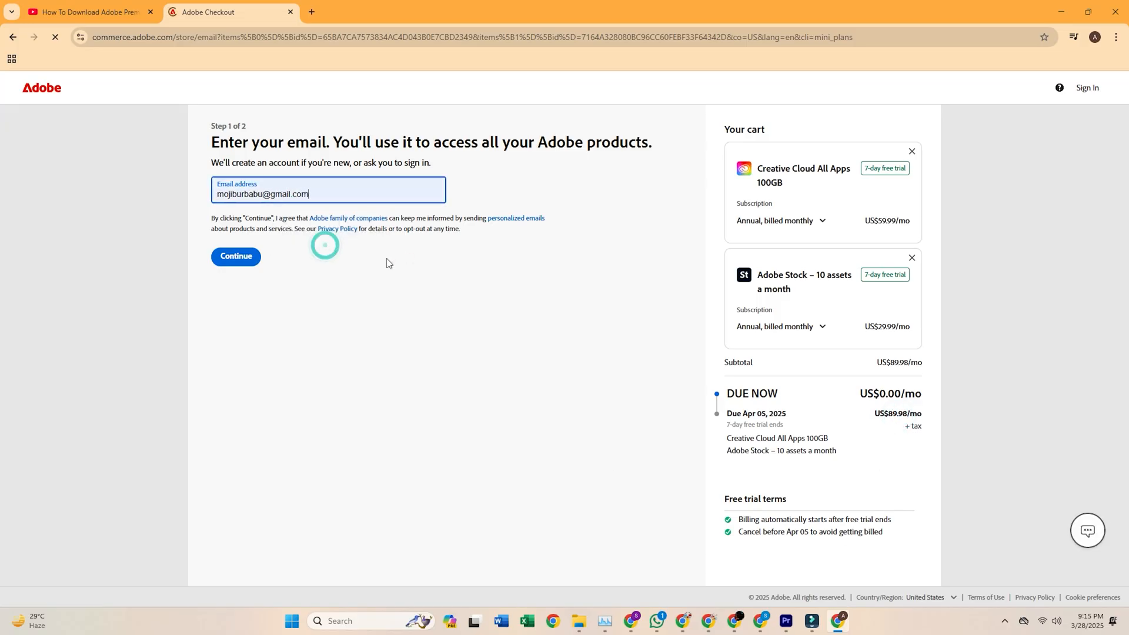
left_click(235, 255)
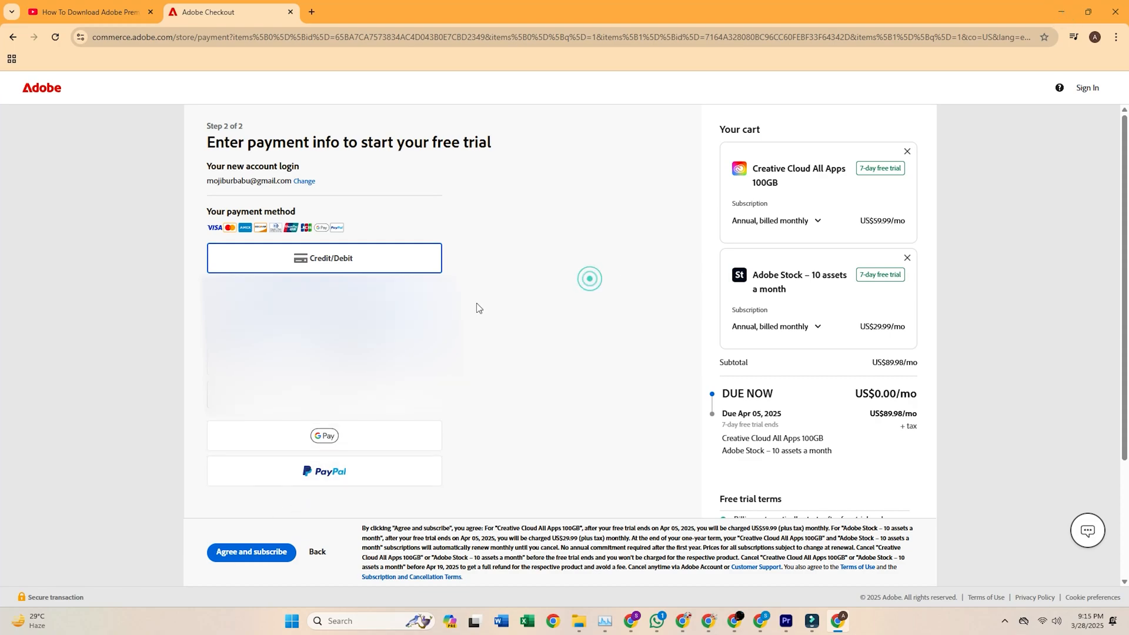
scroll("down", 3)
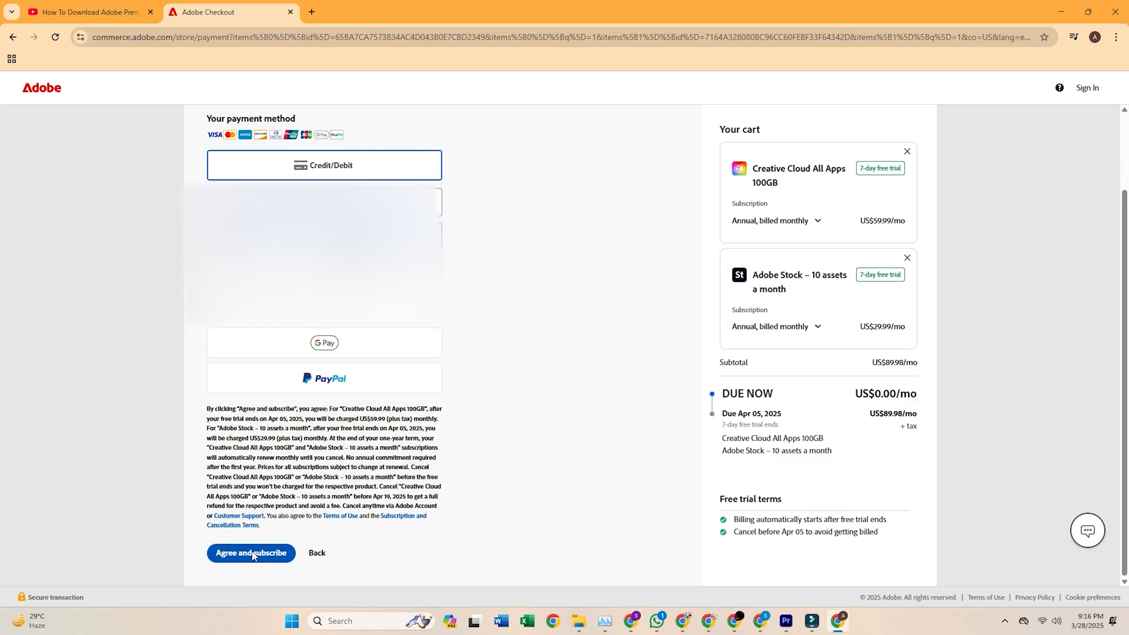
left_click(250, 552)
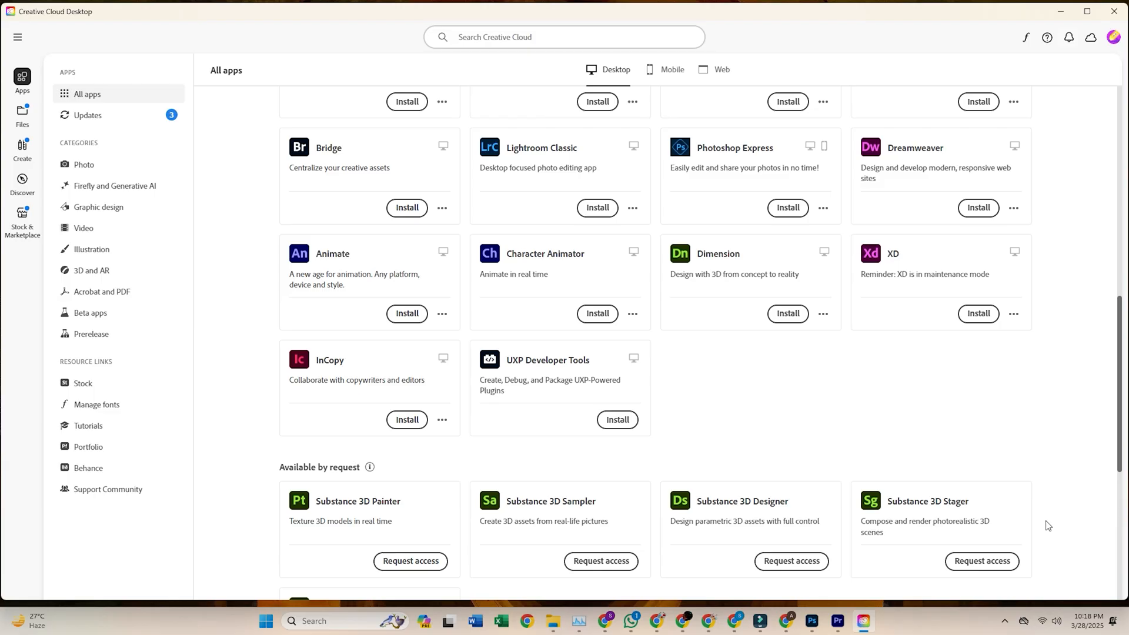
Launch Media Encoder from the Creative Cloud Desktop All apps list.
scroll("up", 3)
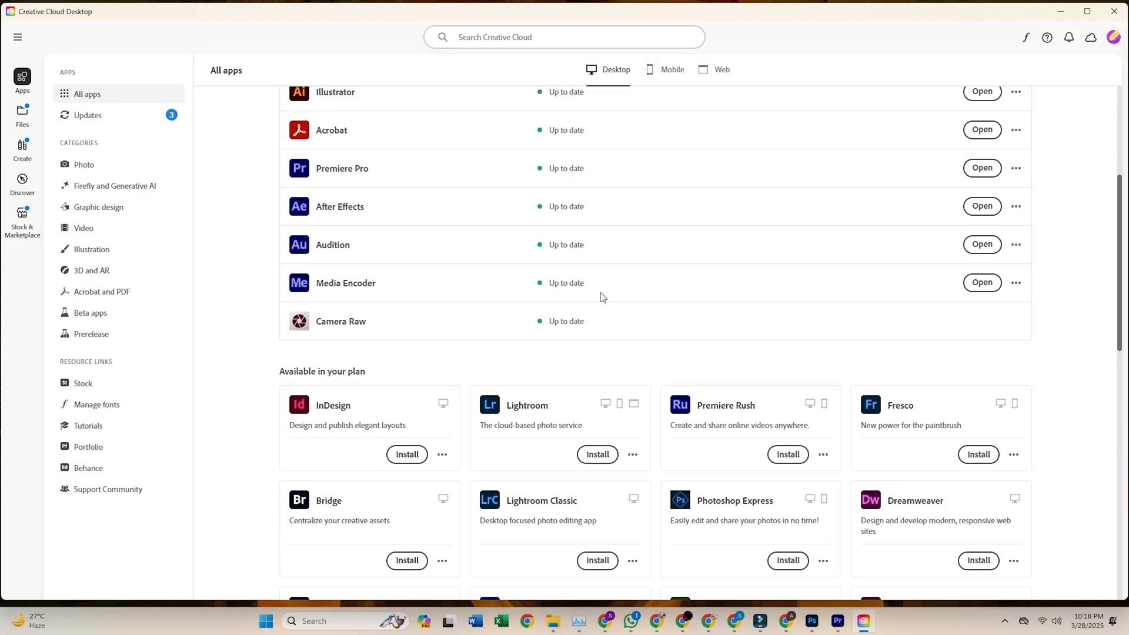
mouse_move(905, 287)
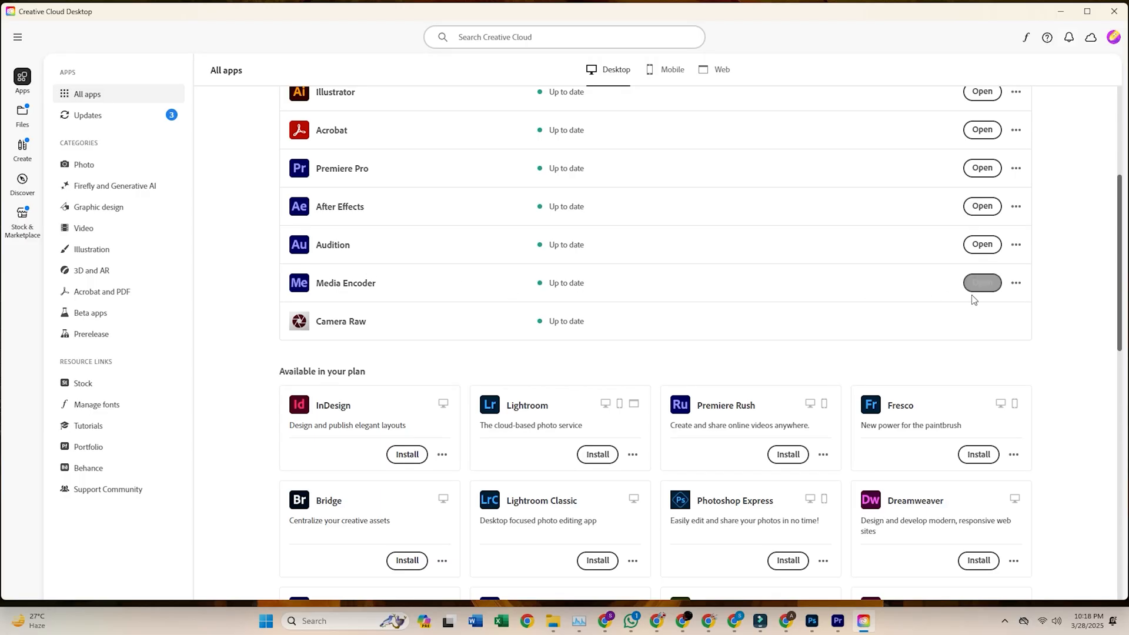
mouse_move(881, 282)
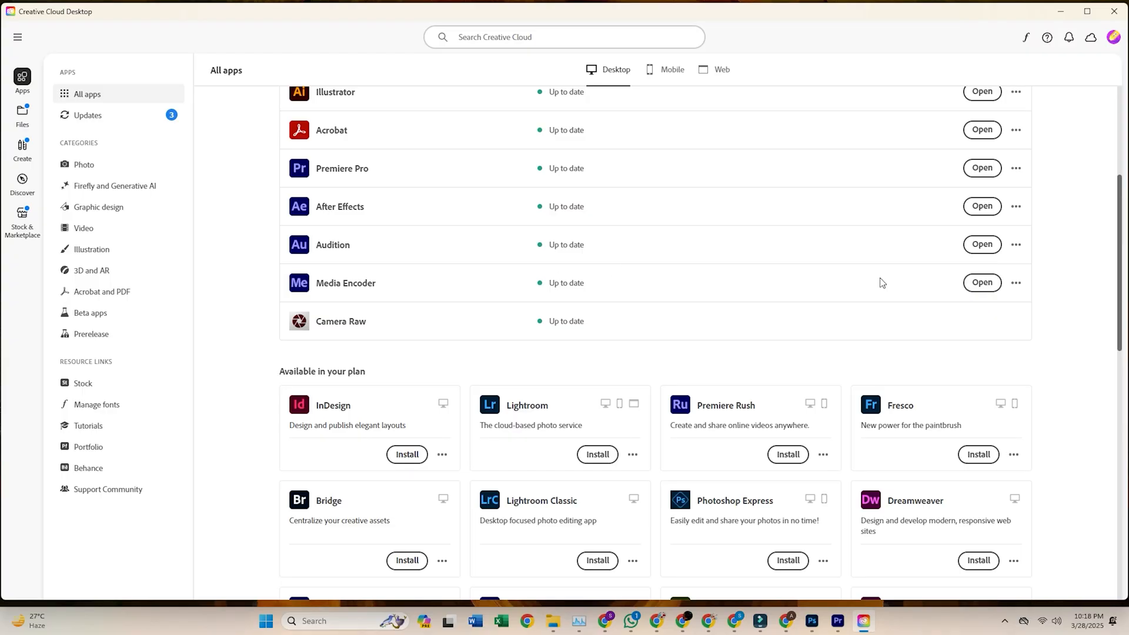
left_click(981, 282)
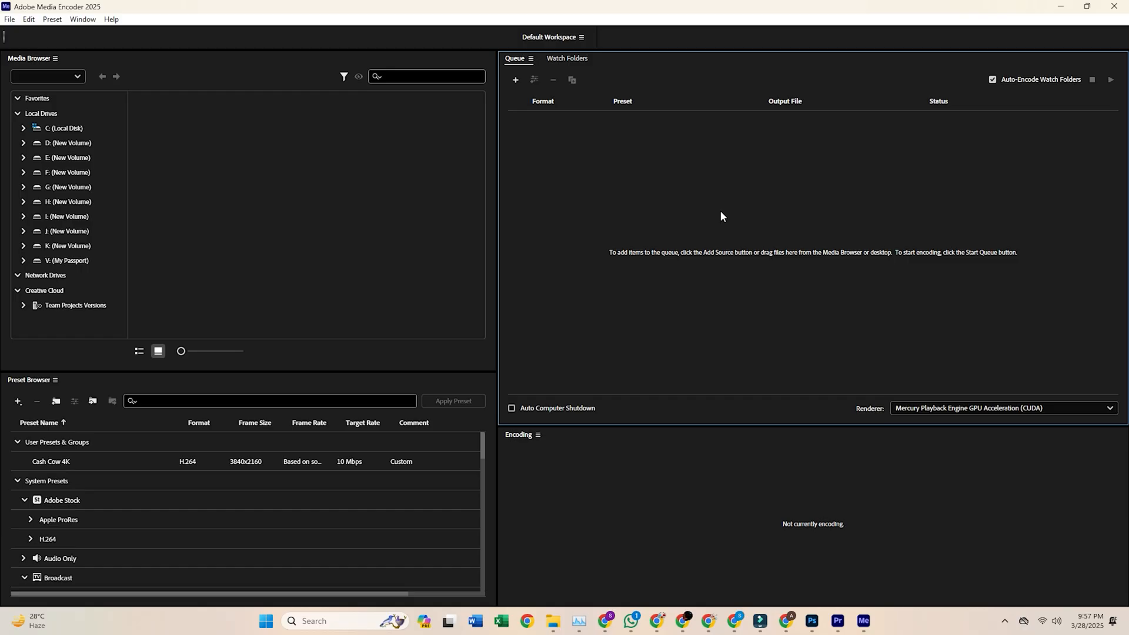
Add VID_20250328_210530.mp4 as a source to the Media Encoder queue.
left_click(515, 80)
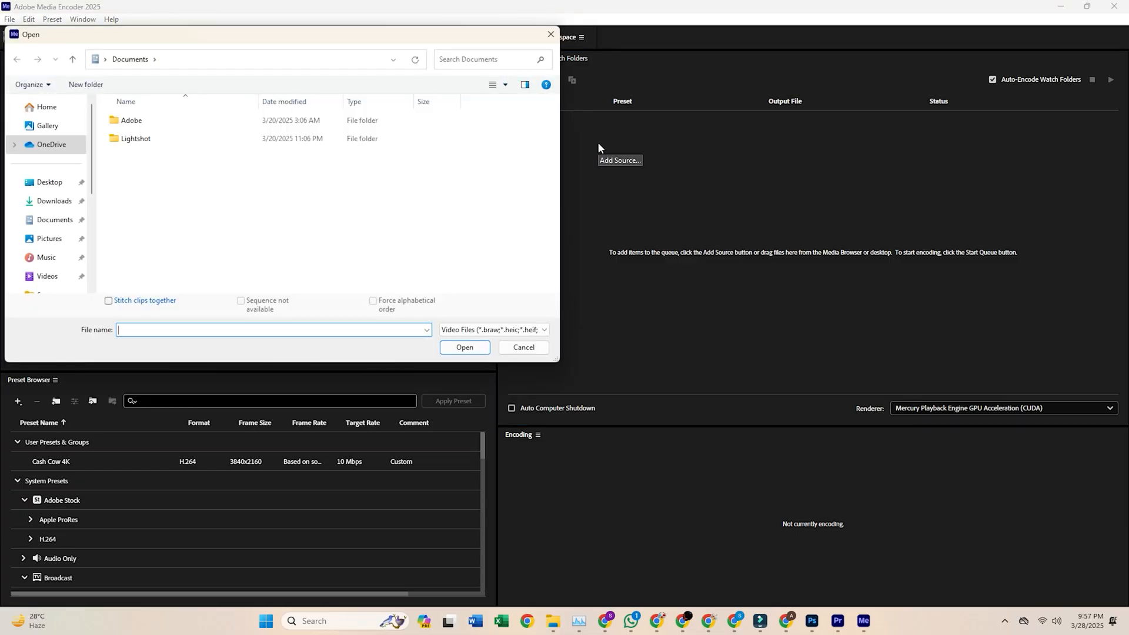
left_click(465, 347)
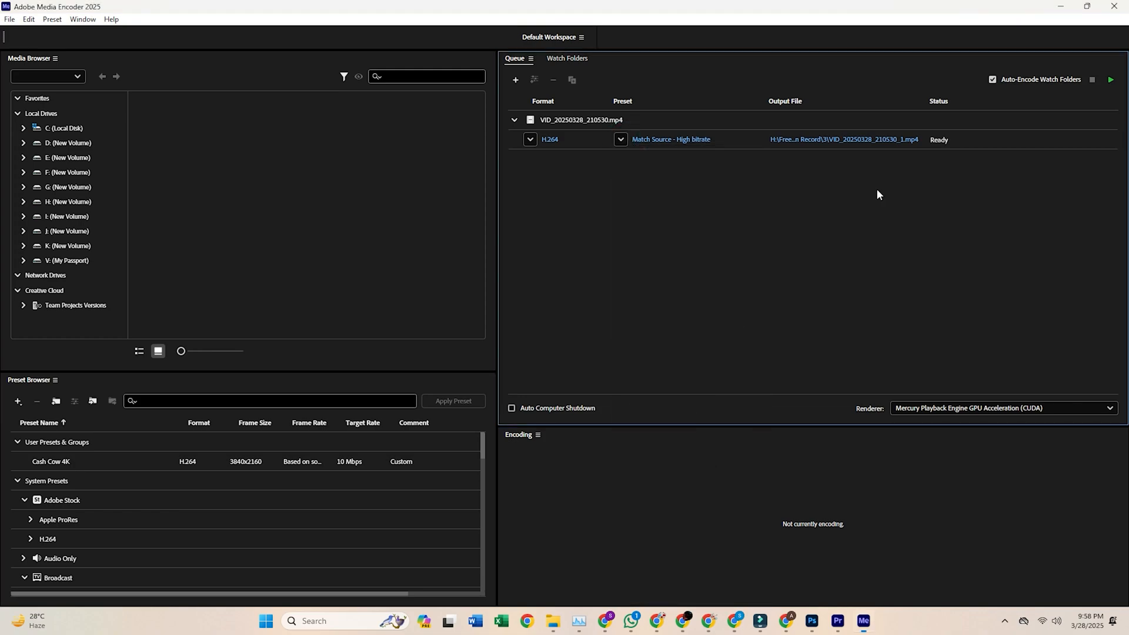
Expand the queued video's H.264 output and browse its preset list down to the Vimeo and YouTube presets.
left_click(530, 138)
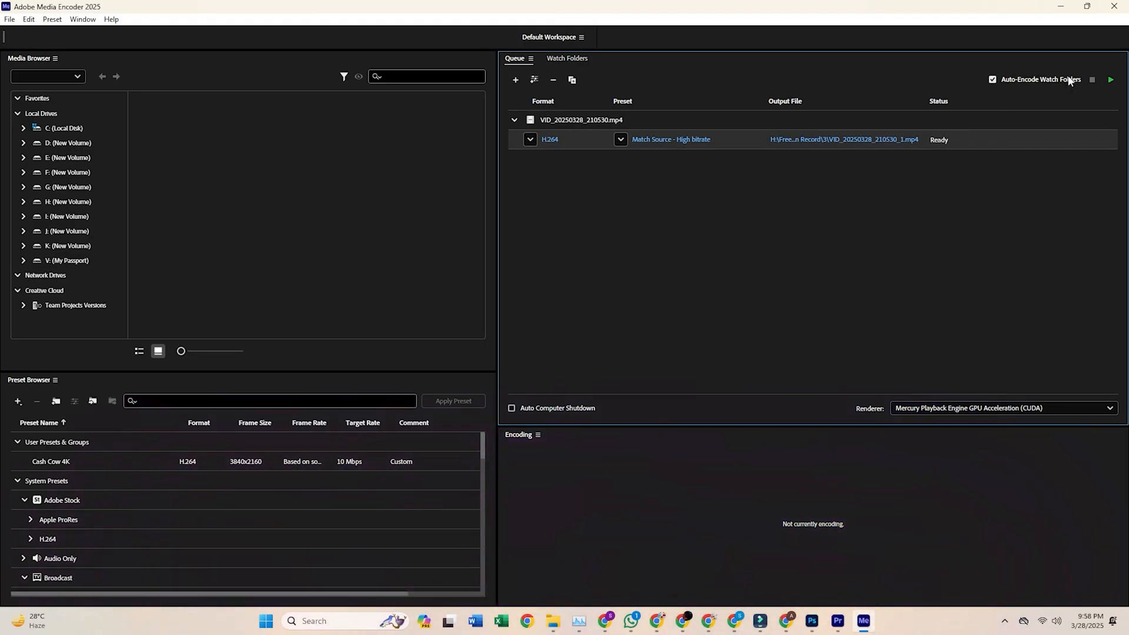
left_click(530, 139)
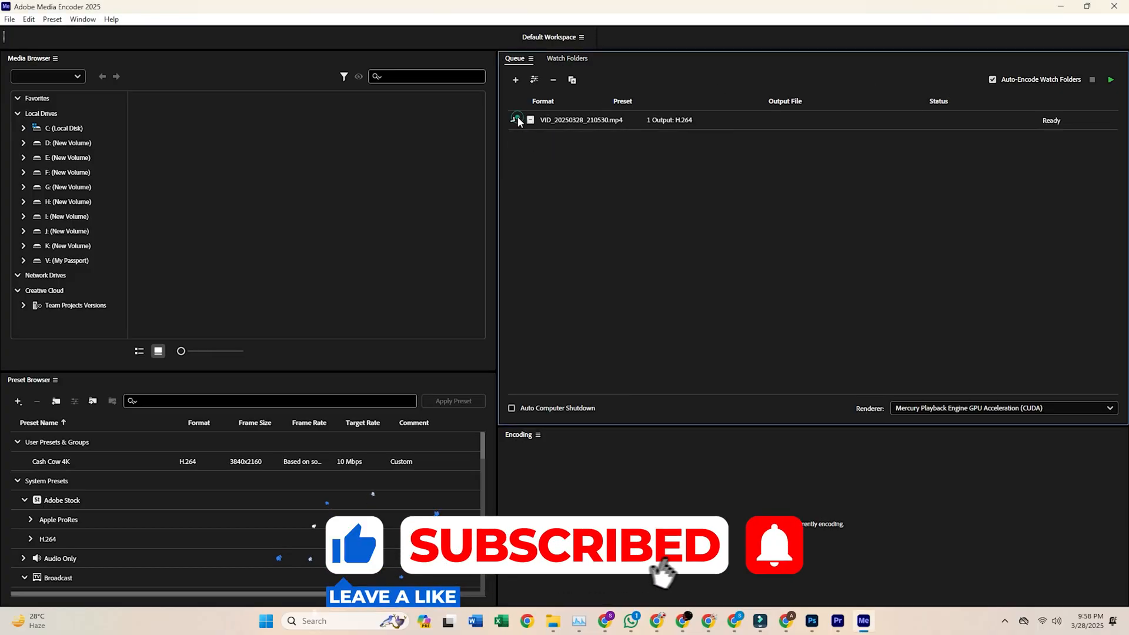
left_click(515, 120)
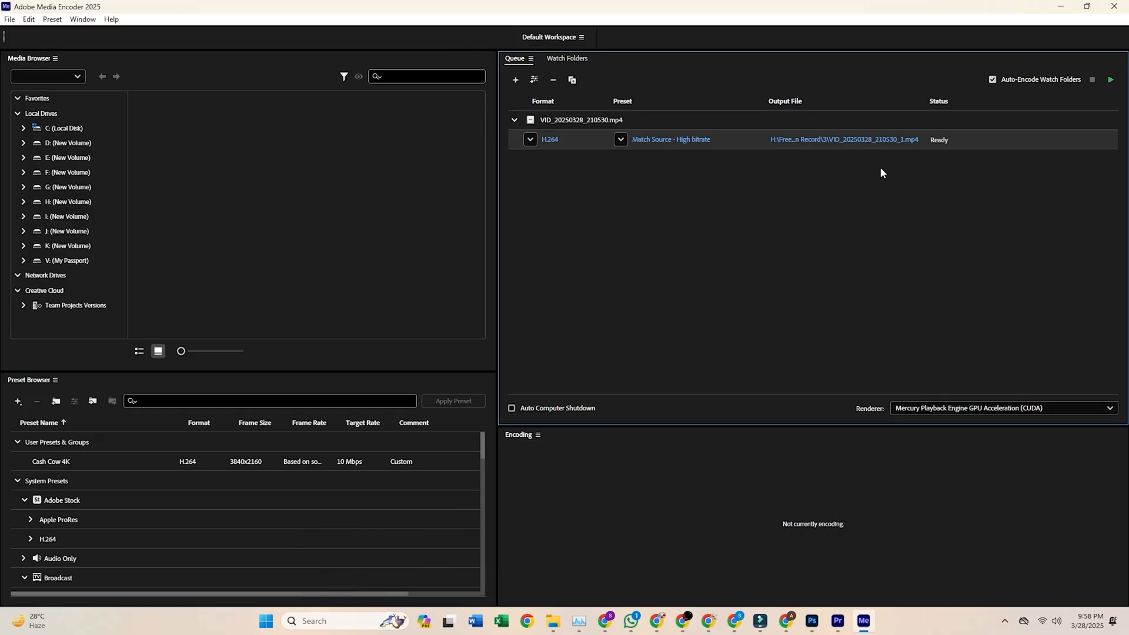
left_click(619, 138)
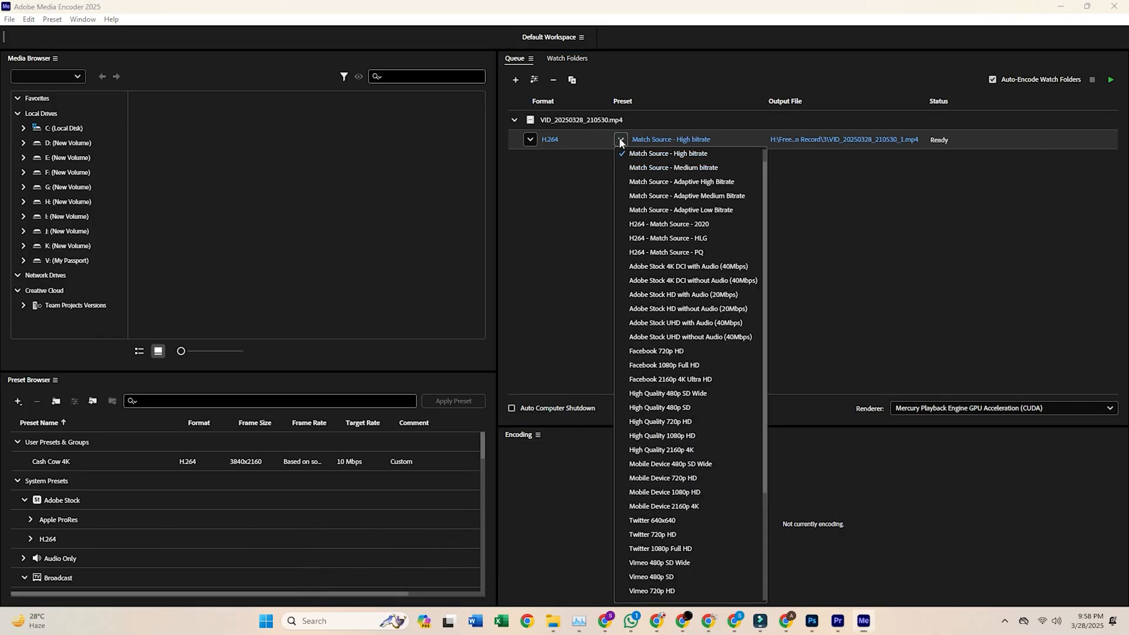
scroll("down", 3)
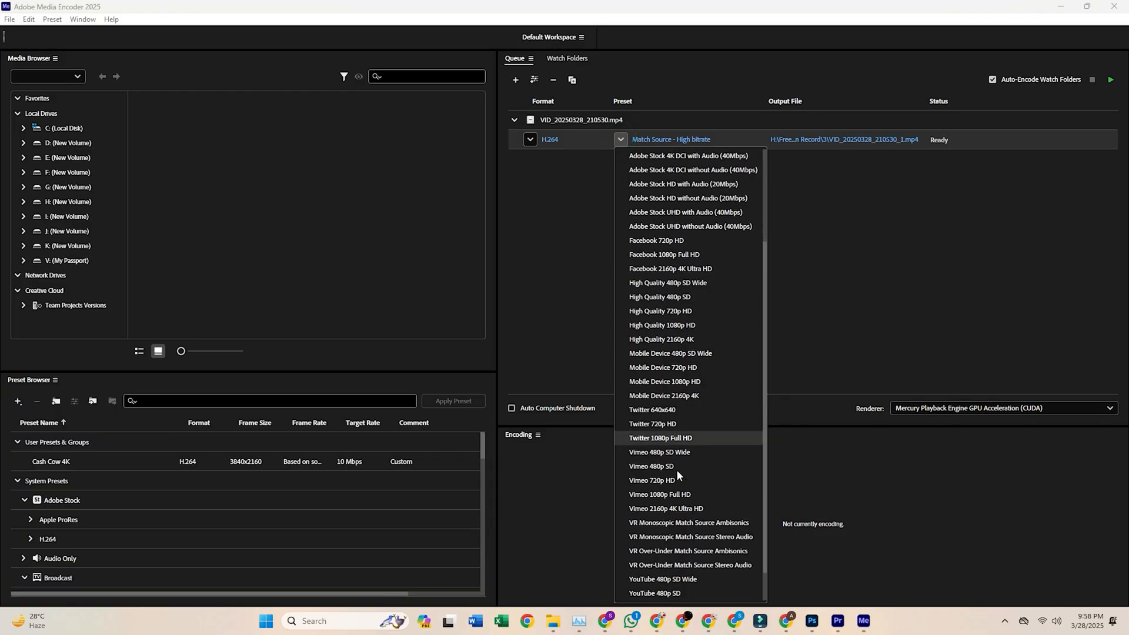